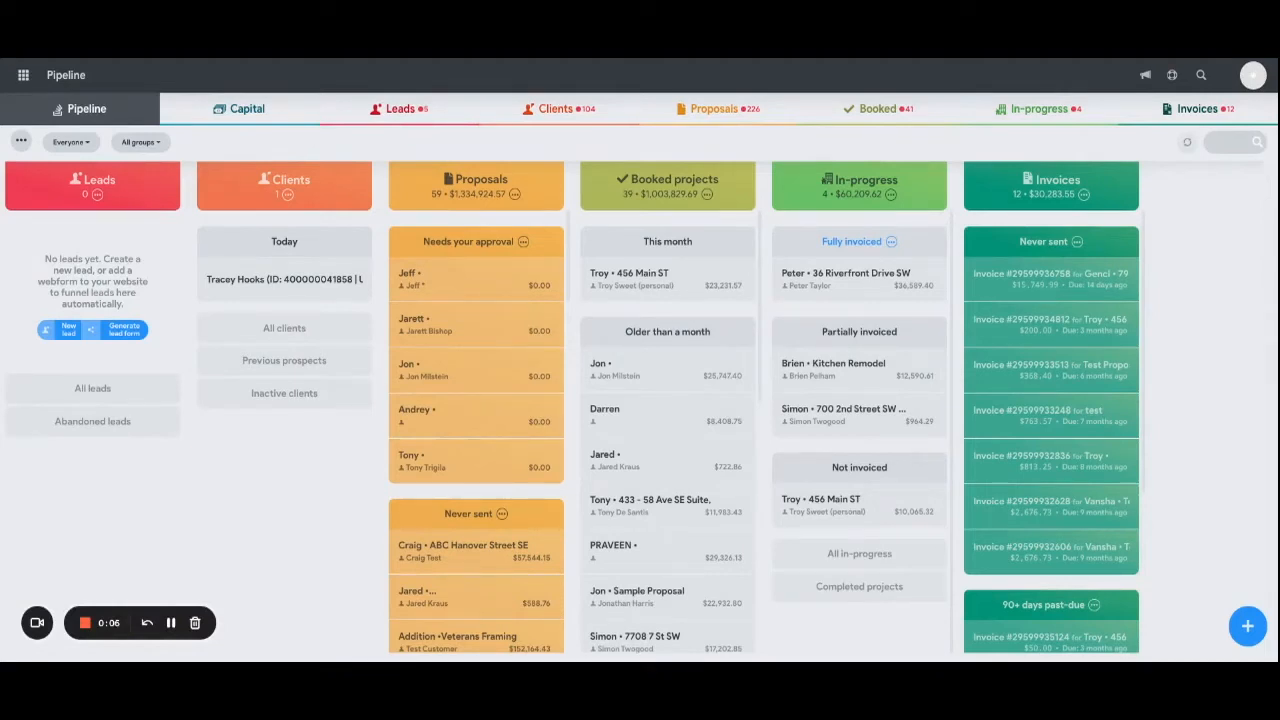
{"action": "mouse_move", "coordinate": [118, 204]}
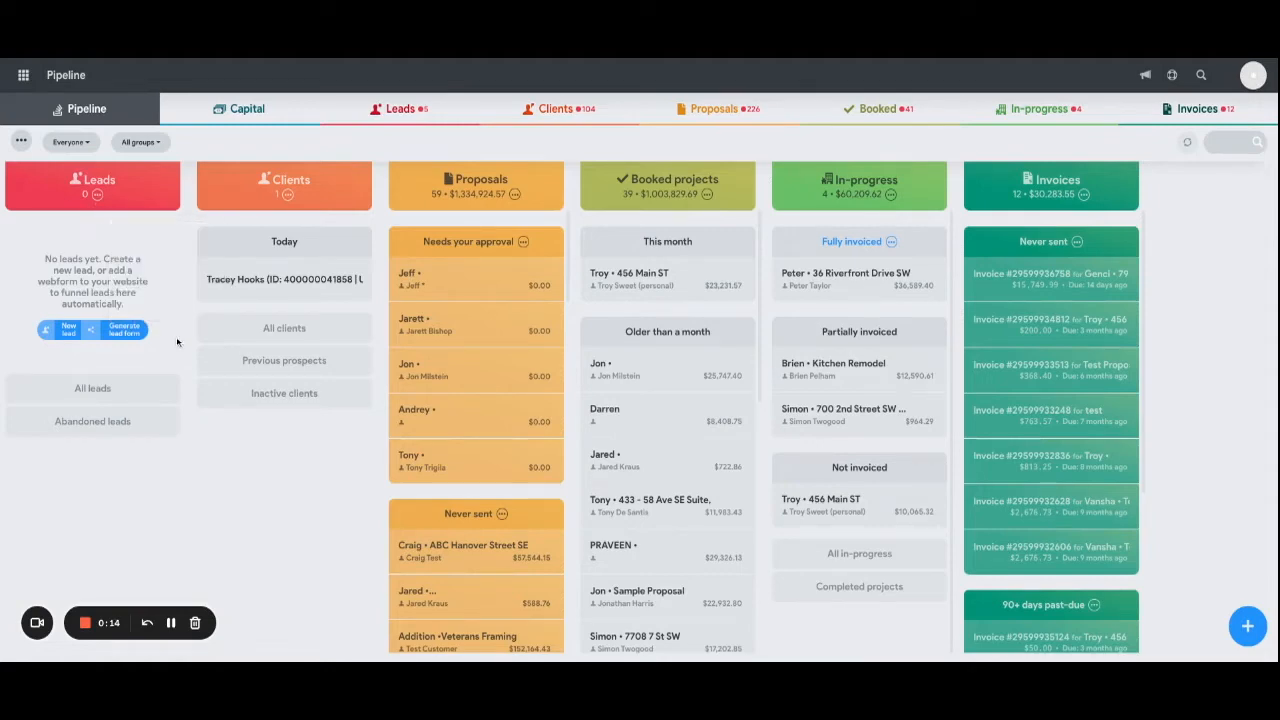
{"action": "mouse_move", "coordinate": [68, 330]}
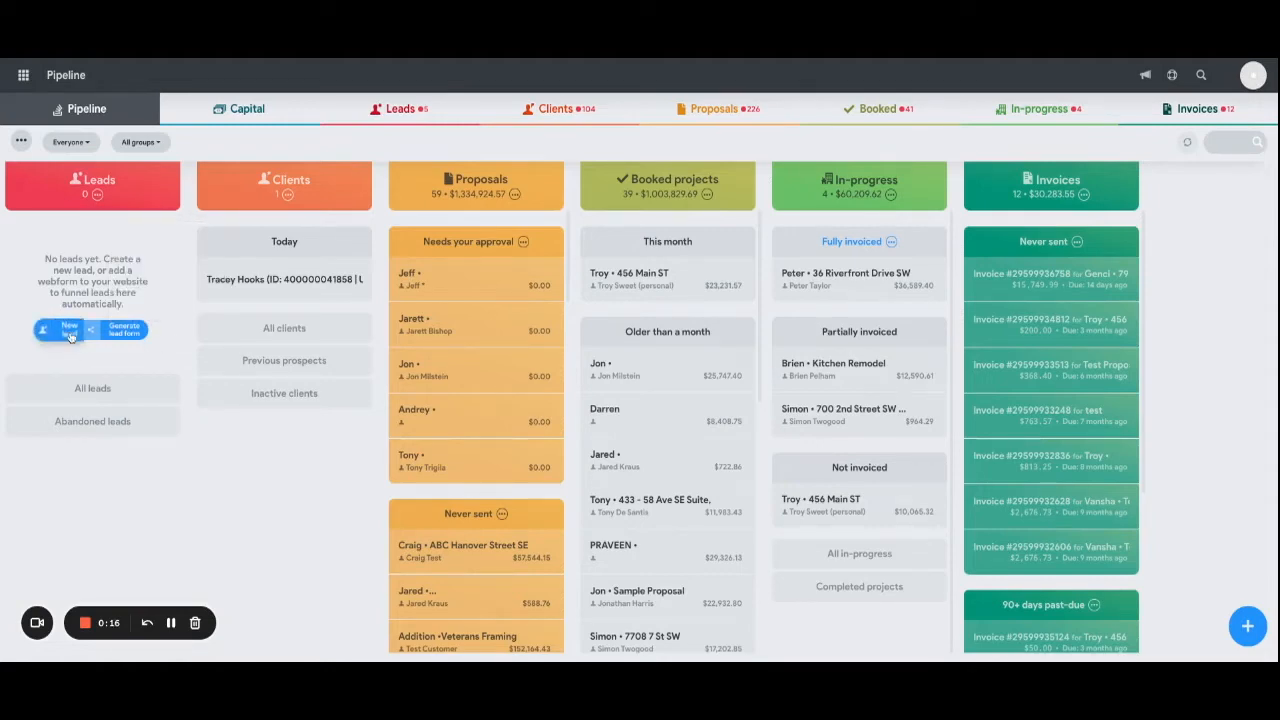
Start a new lead and enter Gord's Gmail address as the client email.
{"action": "left_click", "coordinate": [68, 330]}
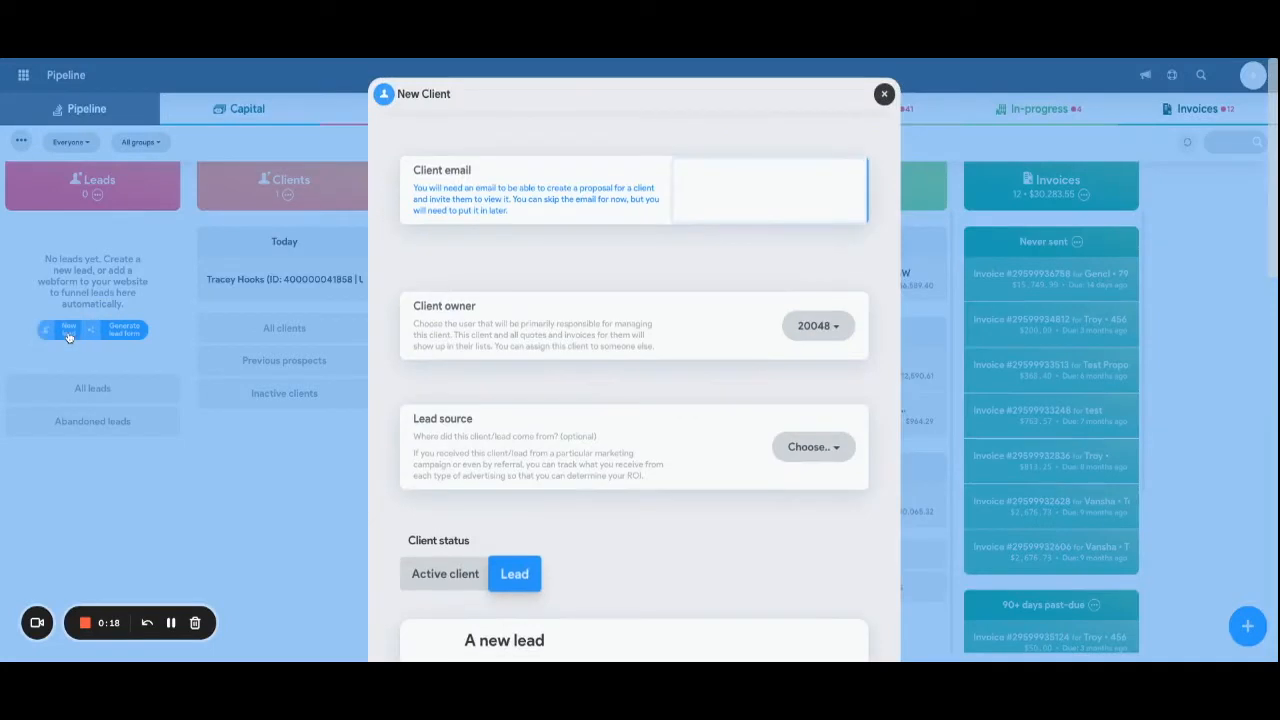
{"action": "left_click", "coordinate": [816, 324]}
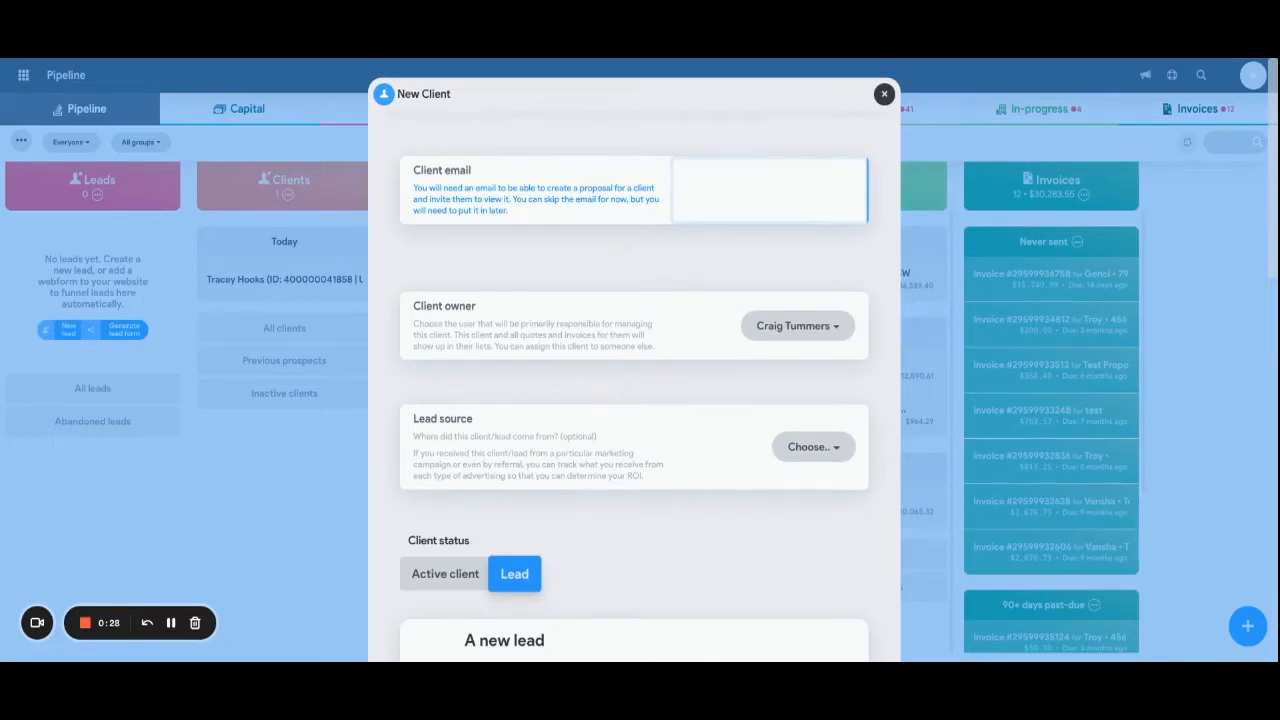
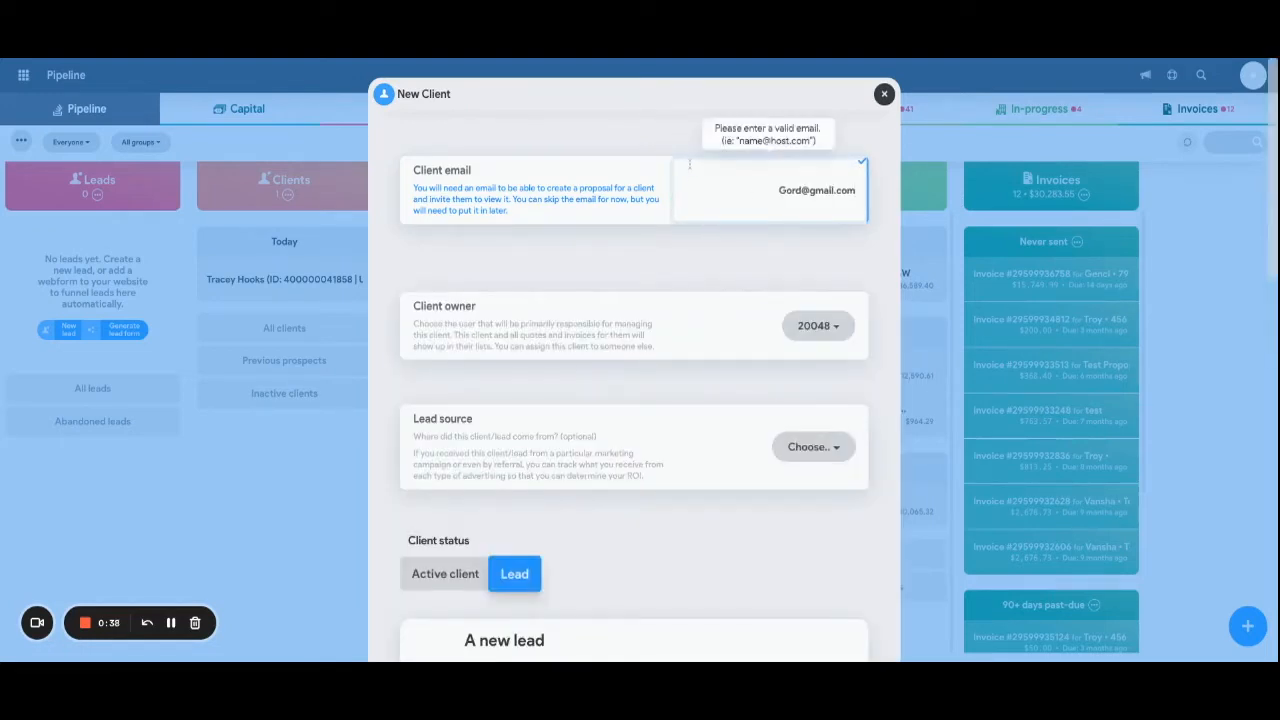
Enter the lead's first name under Contact and move down to the Save button.
{"action": "scroll", "scroll_direction": "down", "scroll_amount": 3}
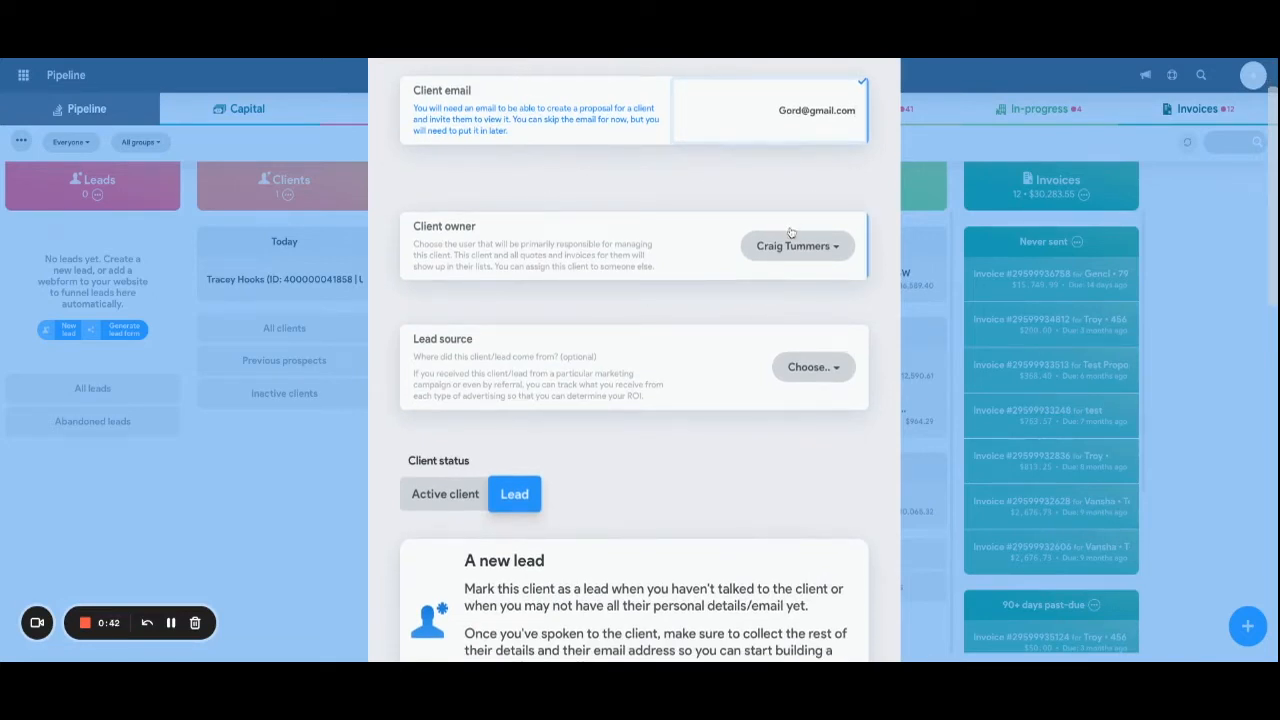
{"action": "mouse_move", "coordinate": [836, 314]}
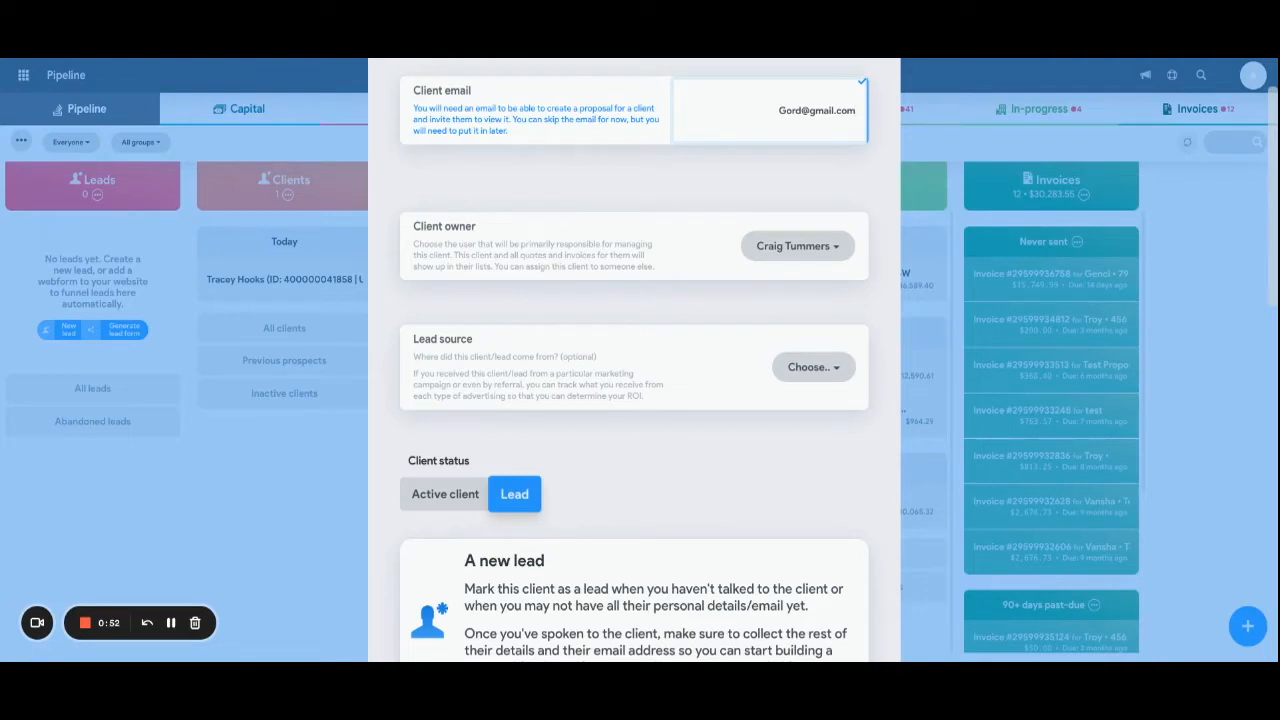
{"action": "scroll", "scroll_direction": "down", "scroll_amount": 3}
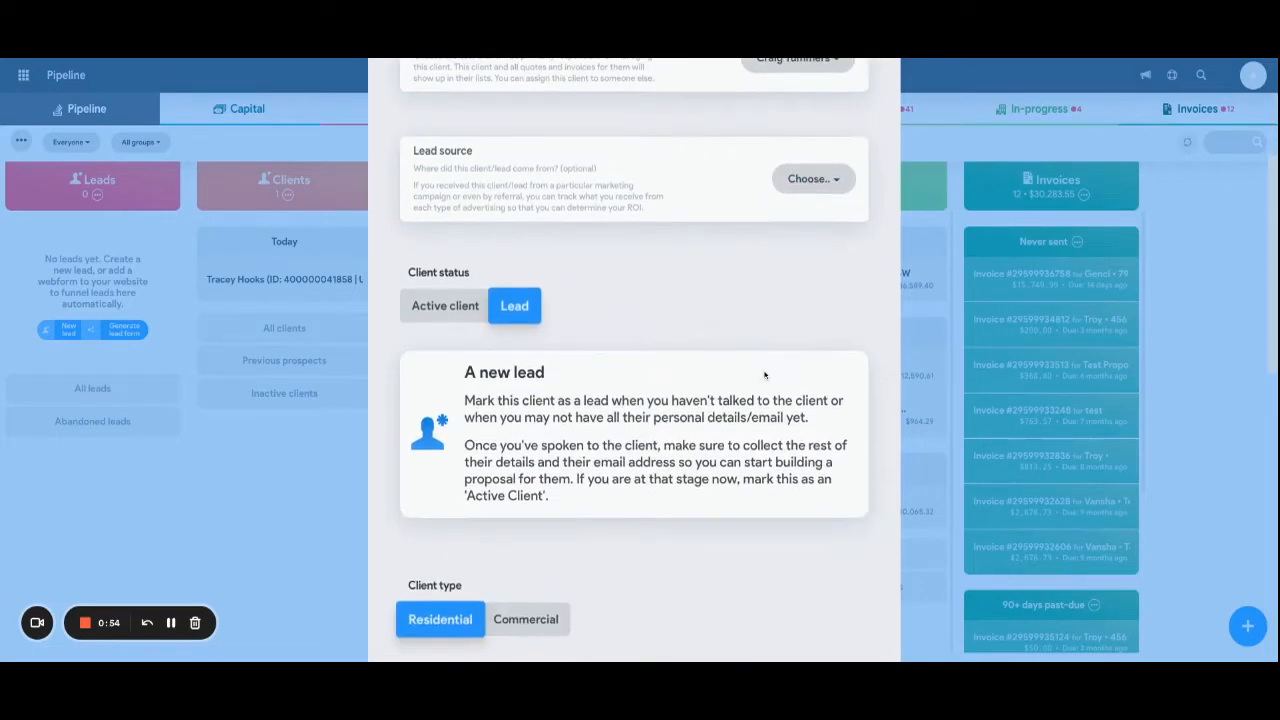
{"action": "scroll", "scroll_direction": "down", "scroll_amount": 3}
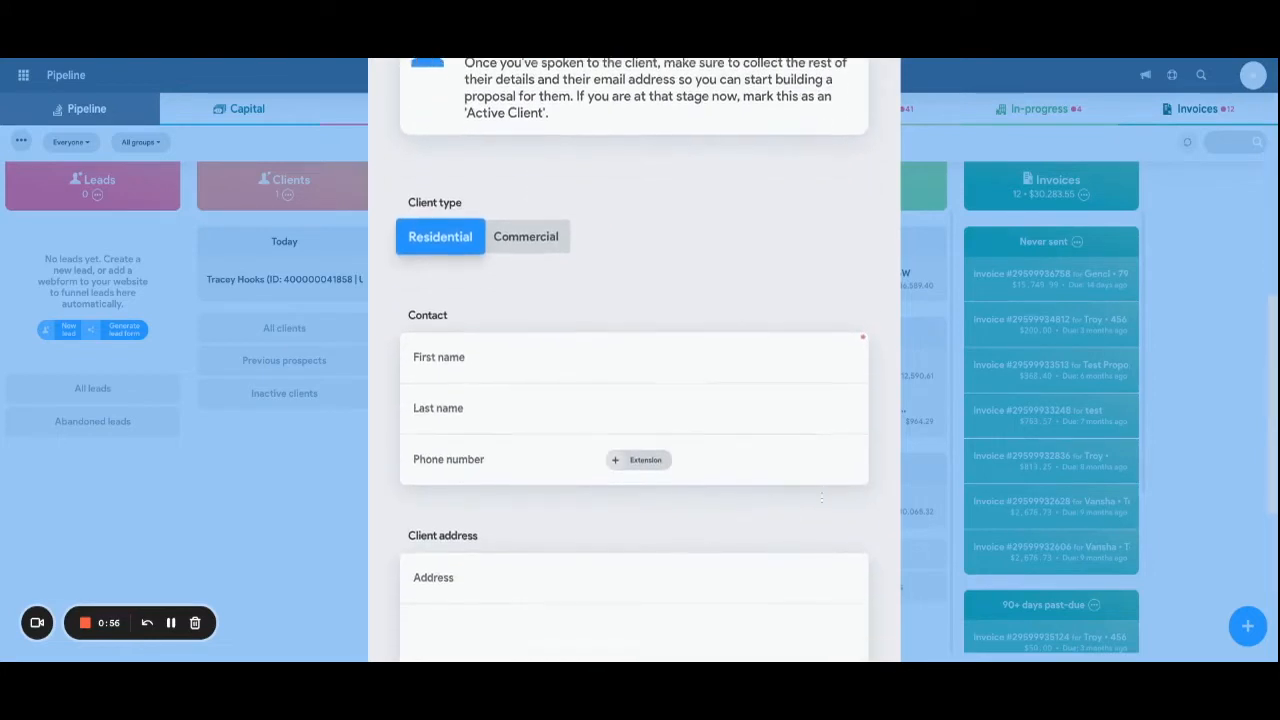
{"action": "scroll", "scroll_direction": "down", "scroll_amount": 3}
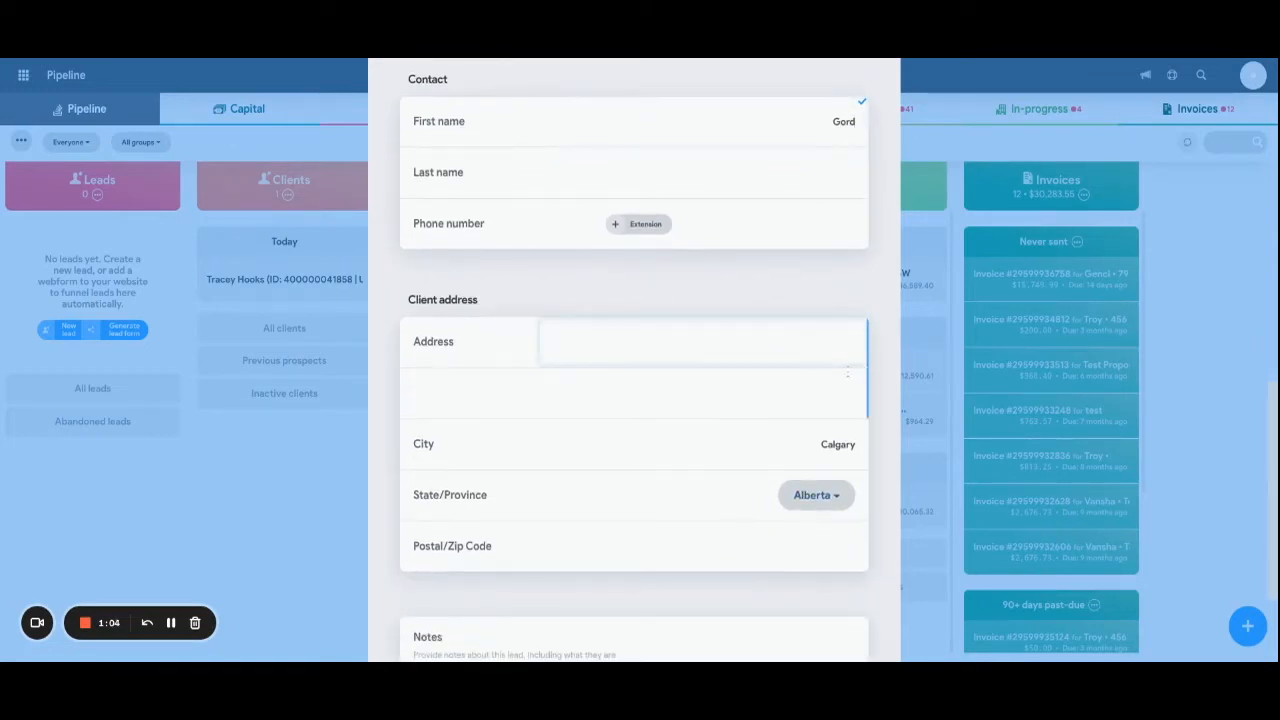
{"action": "scroll", "scroll_direction": "down", "scroll_amount": 3}
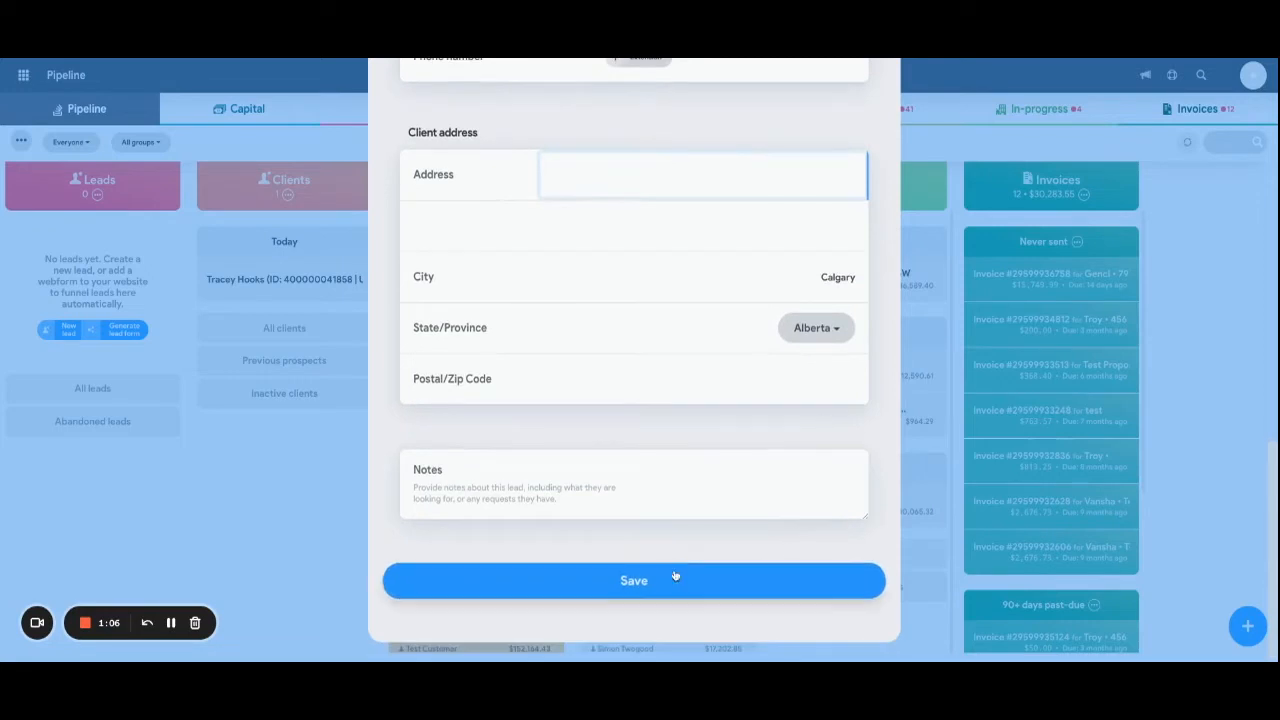
{"action": "left_click", "coordinate": [634, 580]}
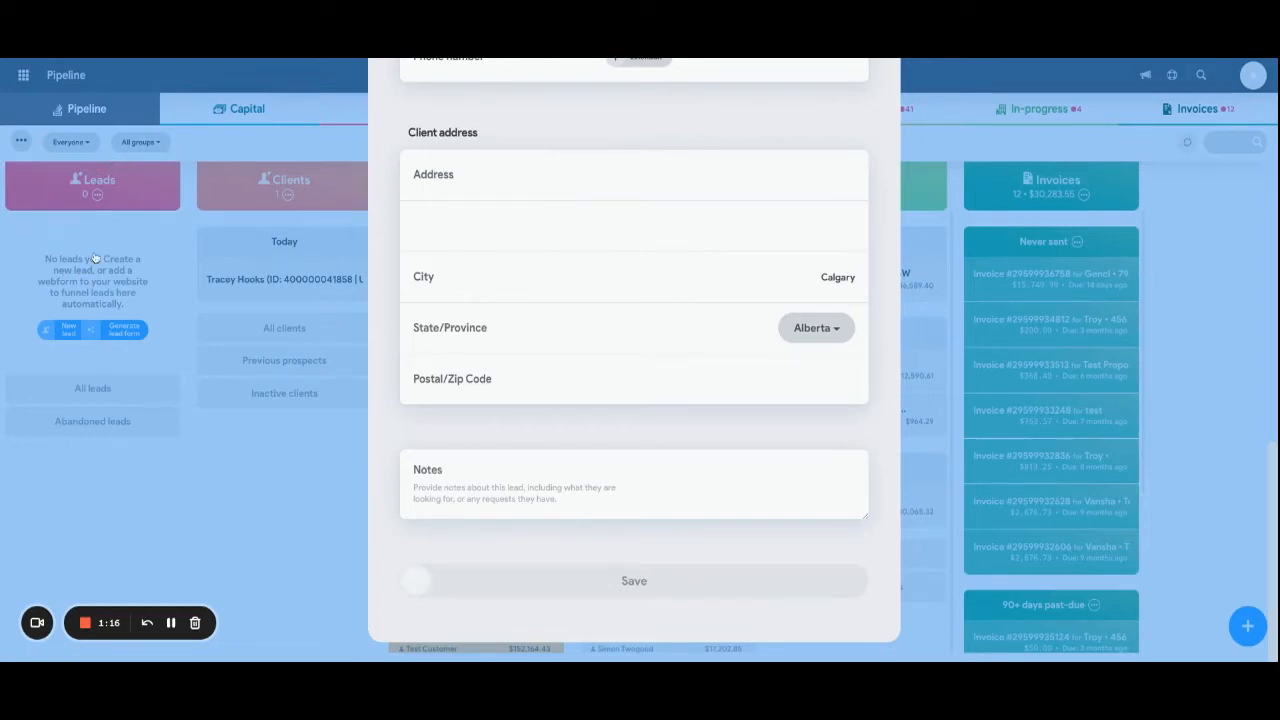
{"action": "left_click", "coordinate": [634, 580]}
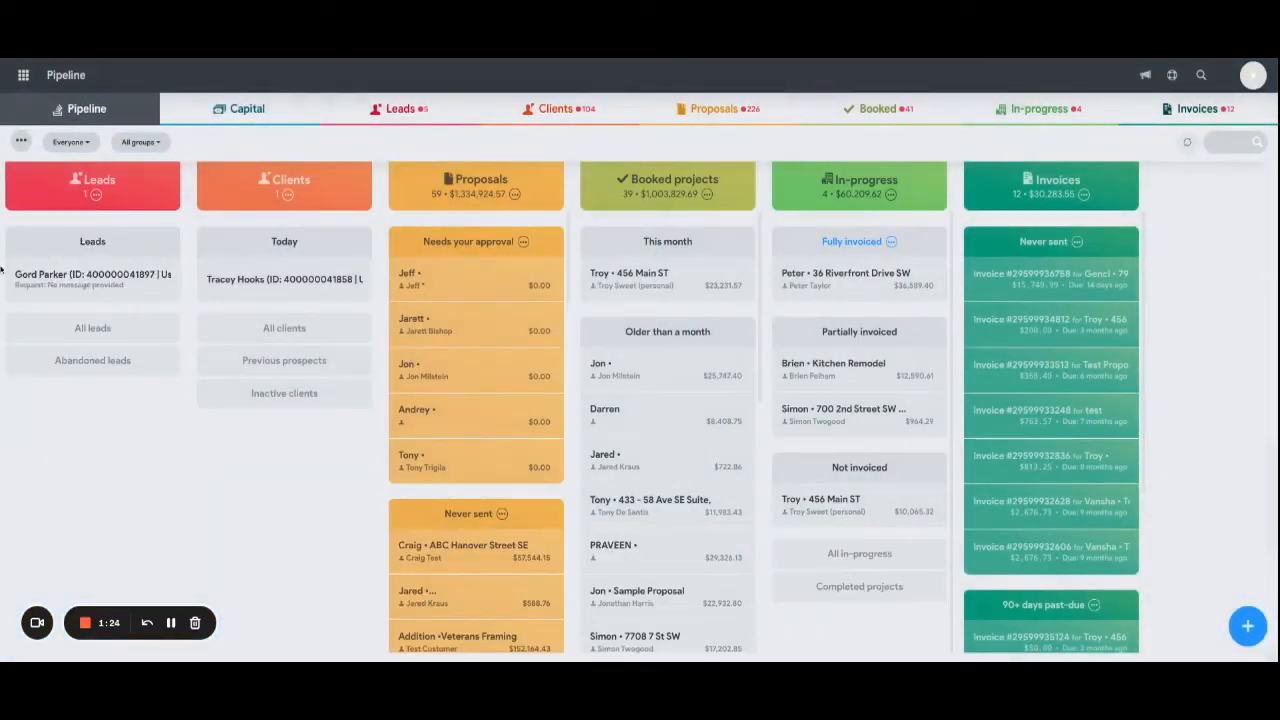
{"action": "mouse_move", "coordinate": [98, 244]}
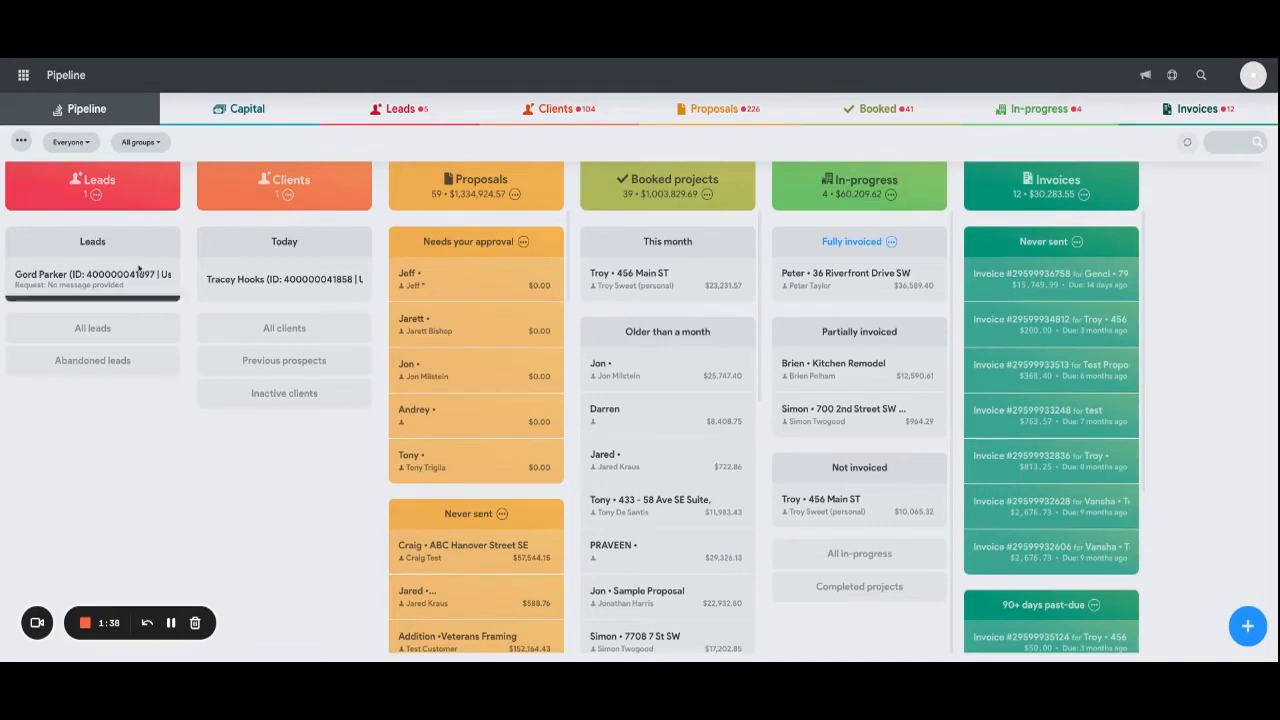
{"action": "mouse_move", "coordinate": [92, 276]}
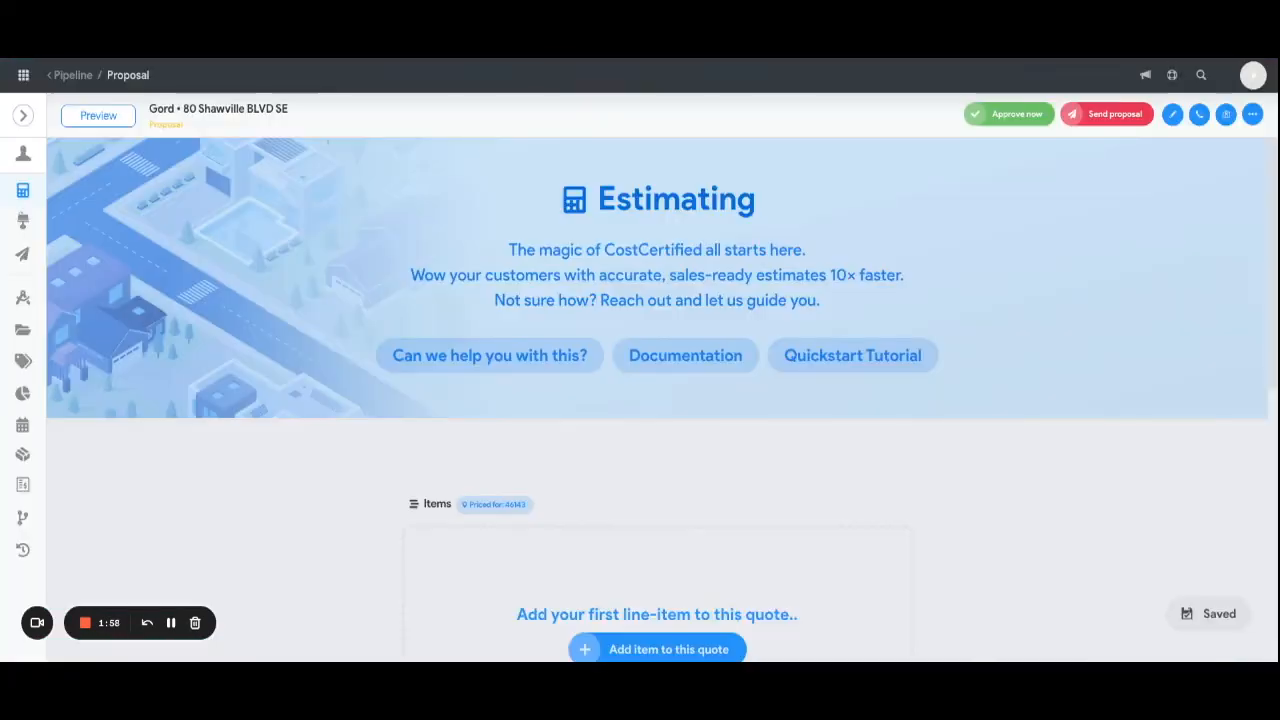
Return to the pipeline board, where Gord's proposal shows under proposals needing approval.
{"action": "left_click", "coordinate": [72, 74]}
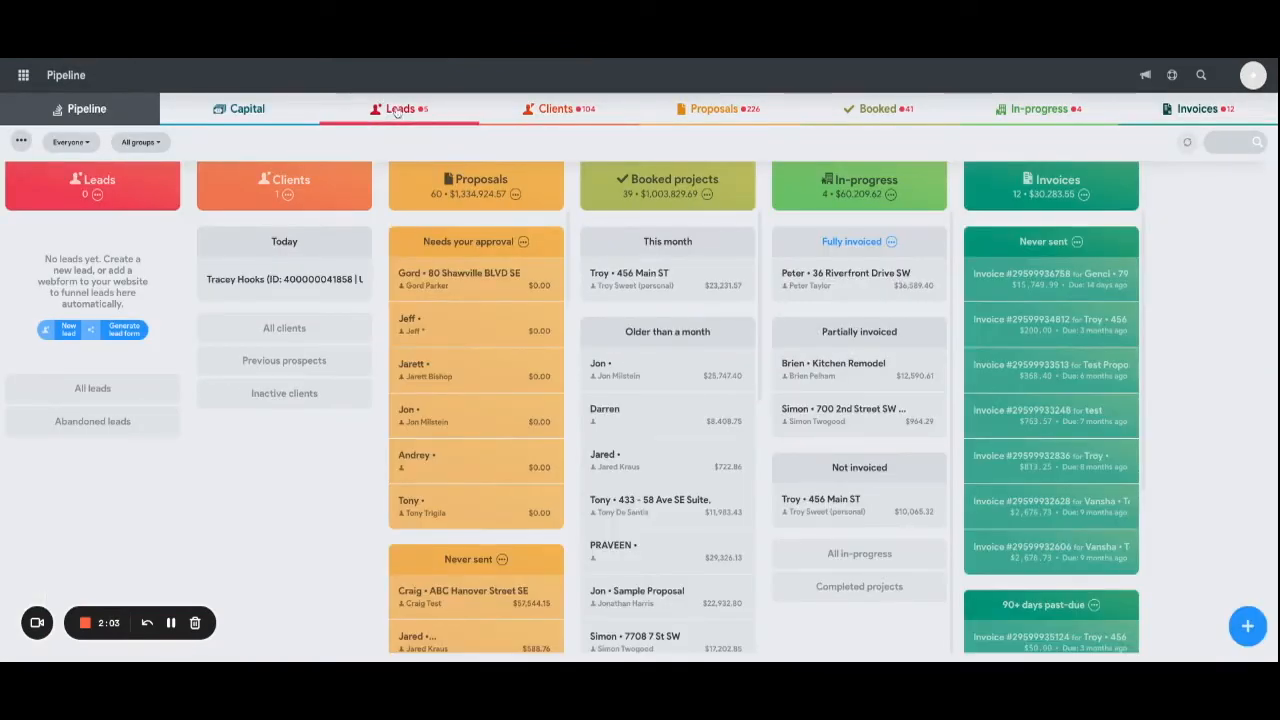
View the Leads List page showing the five existing leads.
{"action": "left_click", "coordinate": [400, 108]}
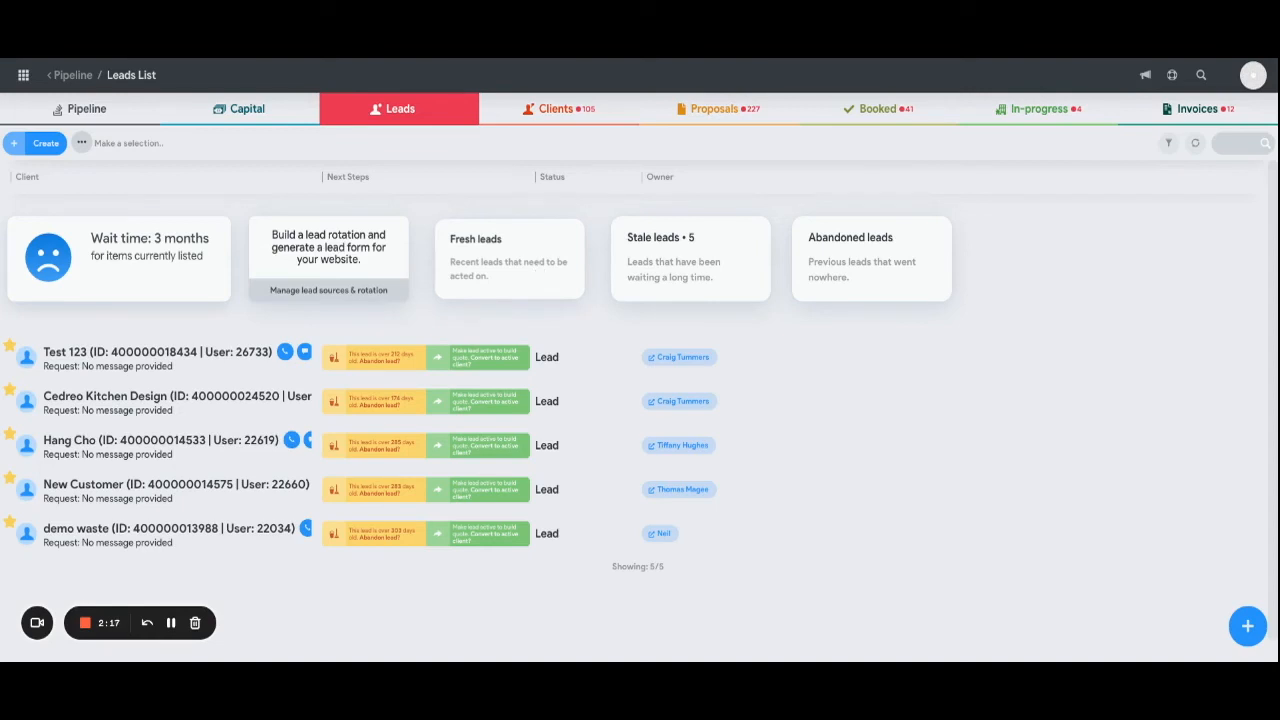
{"action": "mouse_move", "coordinate": [732, 248]}
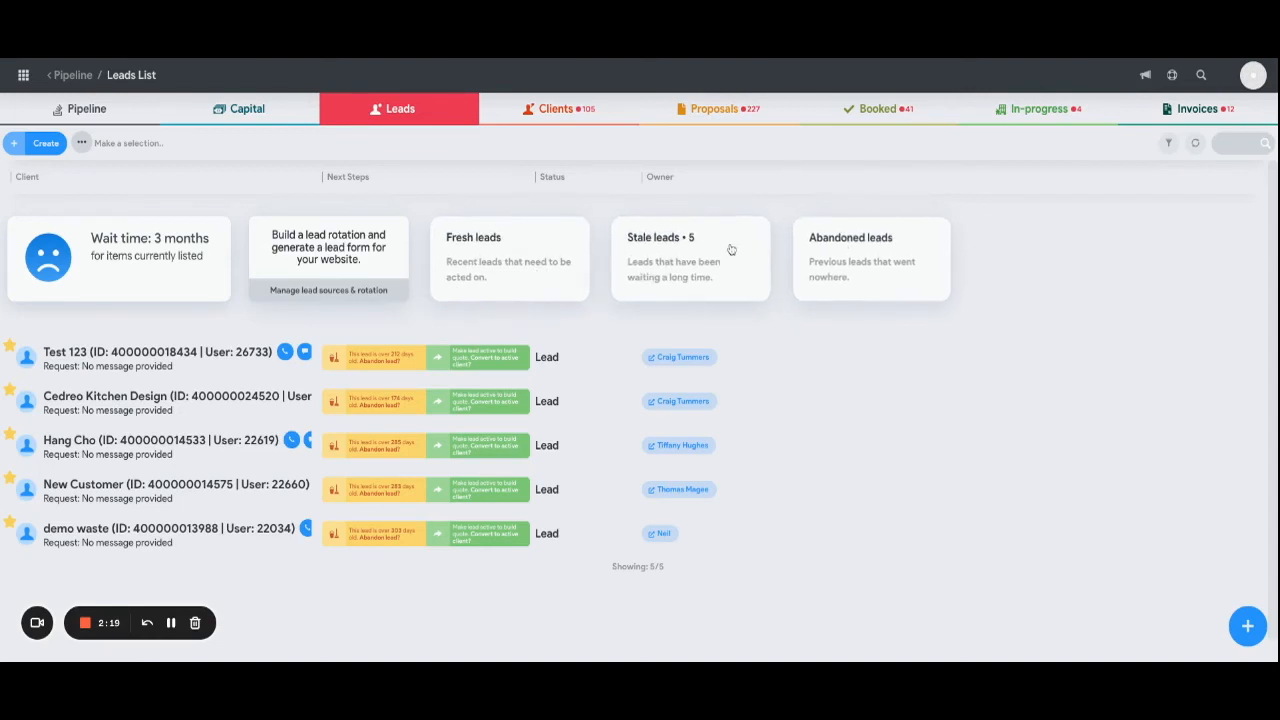
{"action": "mouse_move", "coordinate": [460, 596]}
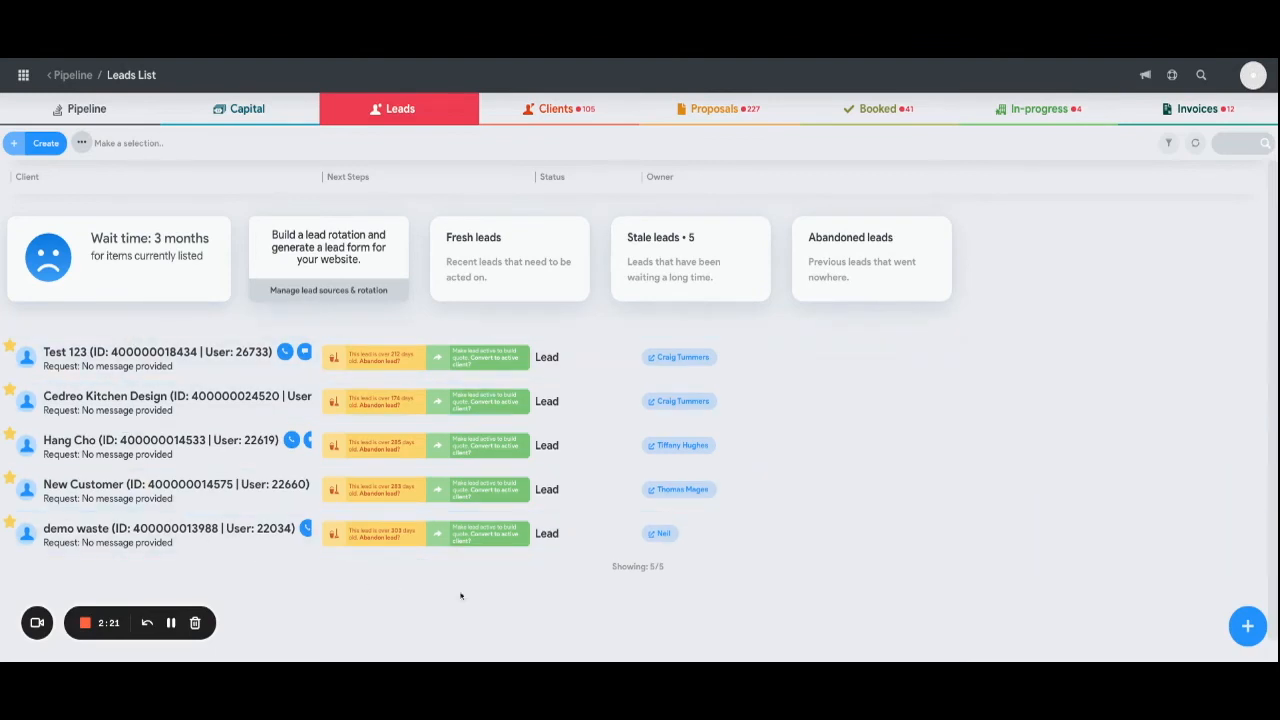
{"action": "mouse_move", "coordinate": [496, 572]}
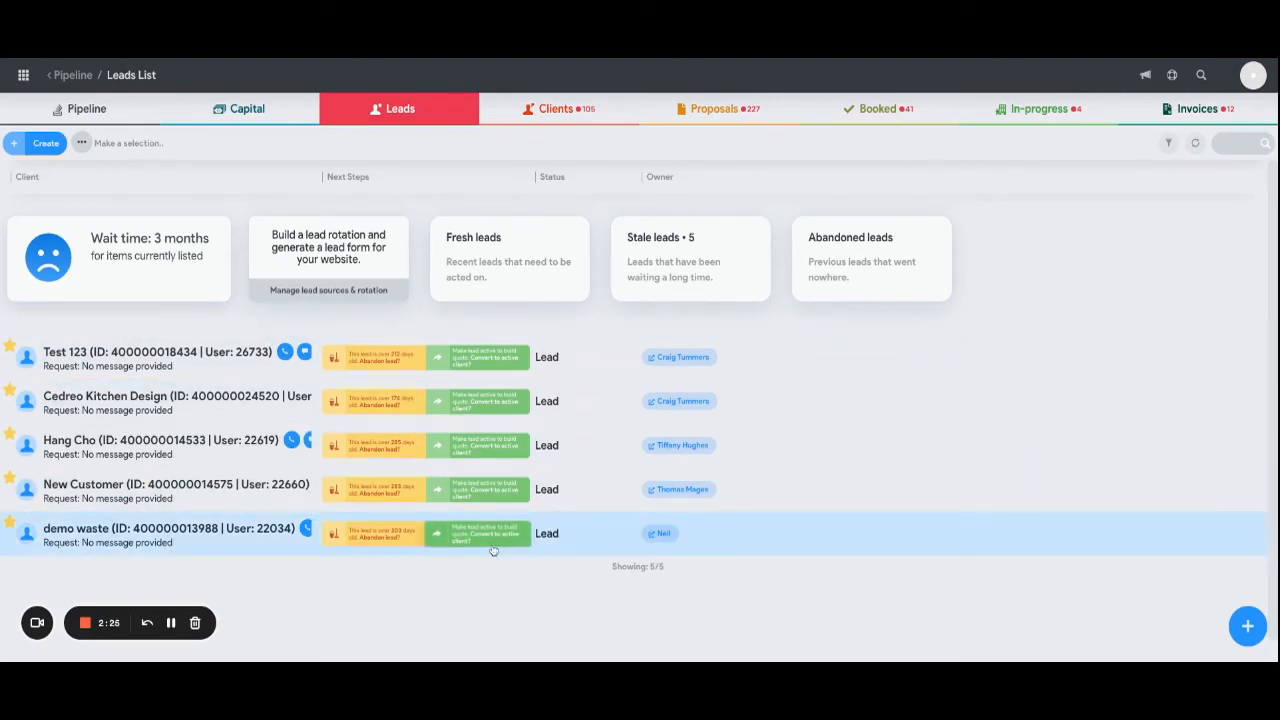
{"action": "mouse_move", "coordinate": [406, 200]}
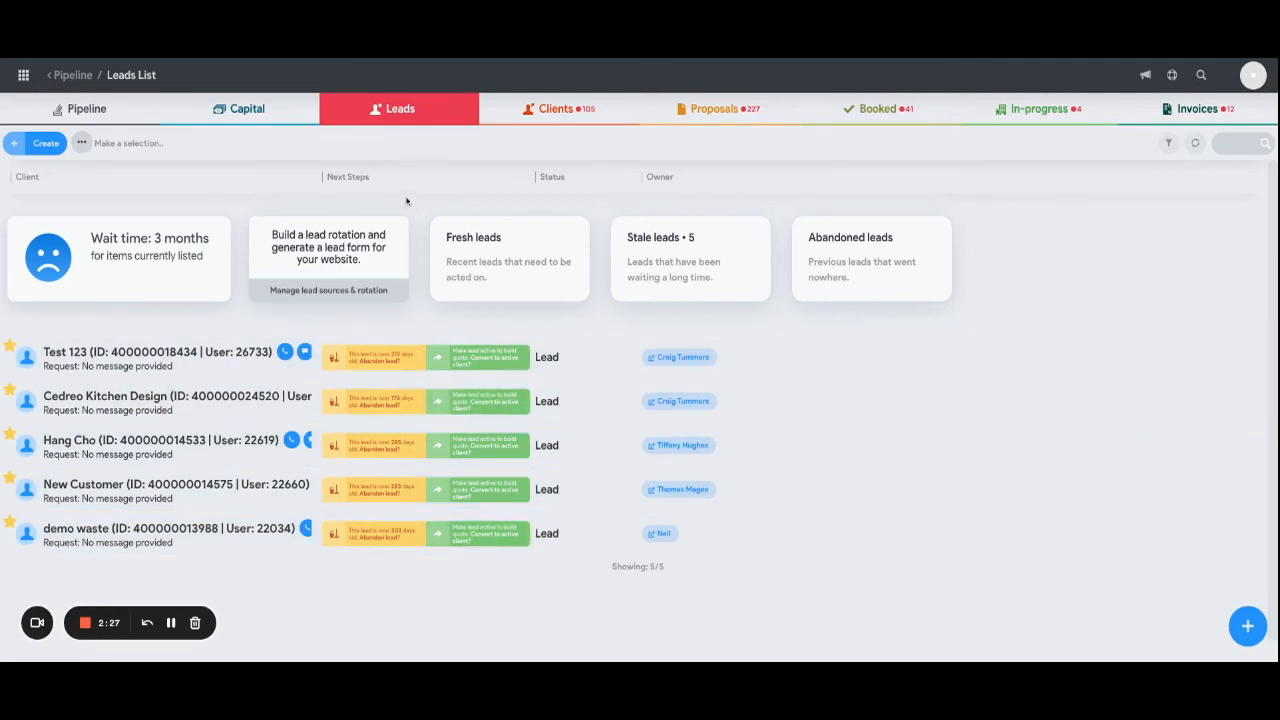
{"action": "mouse_move", "coordinate": [368, 272]}
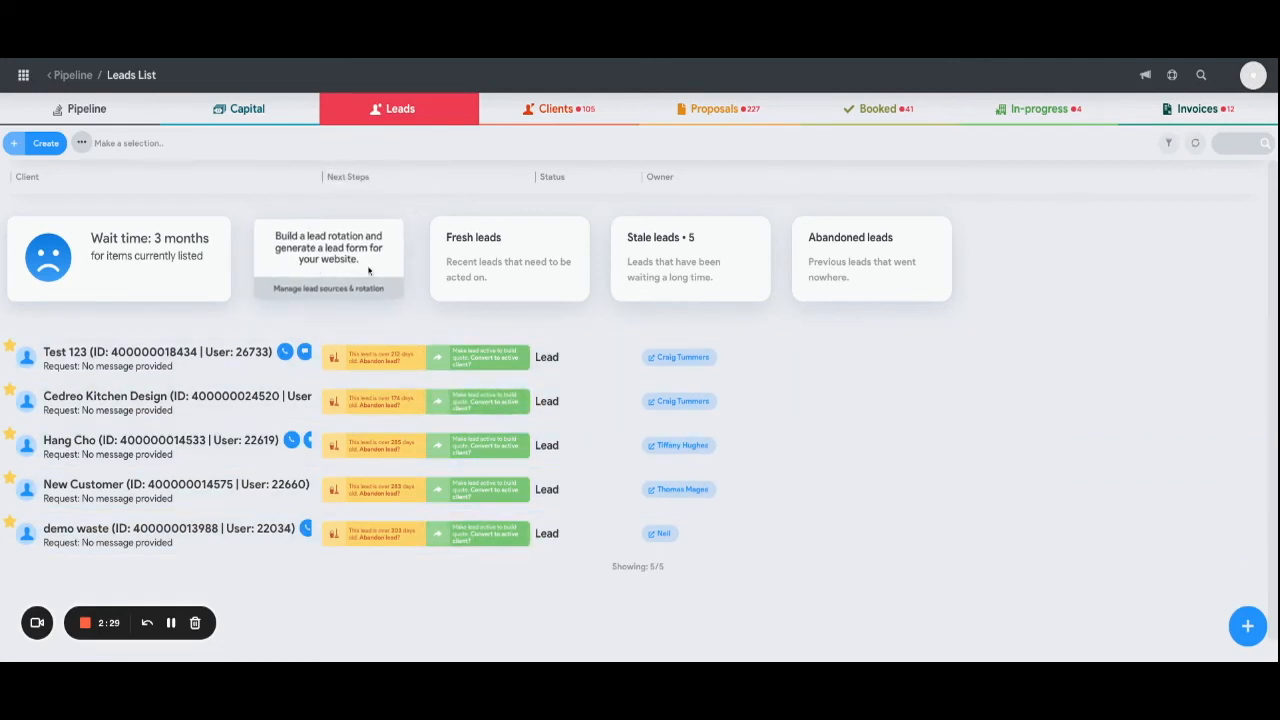